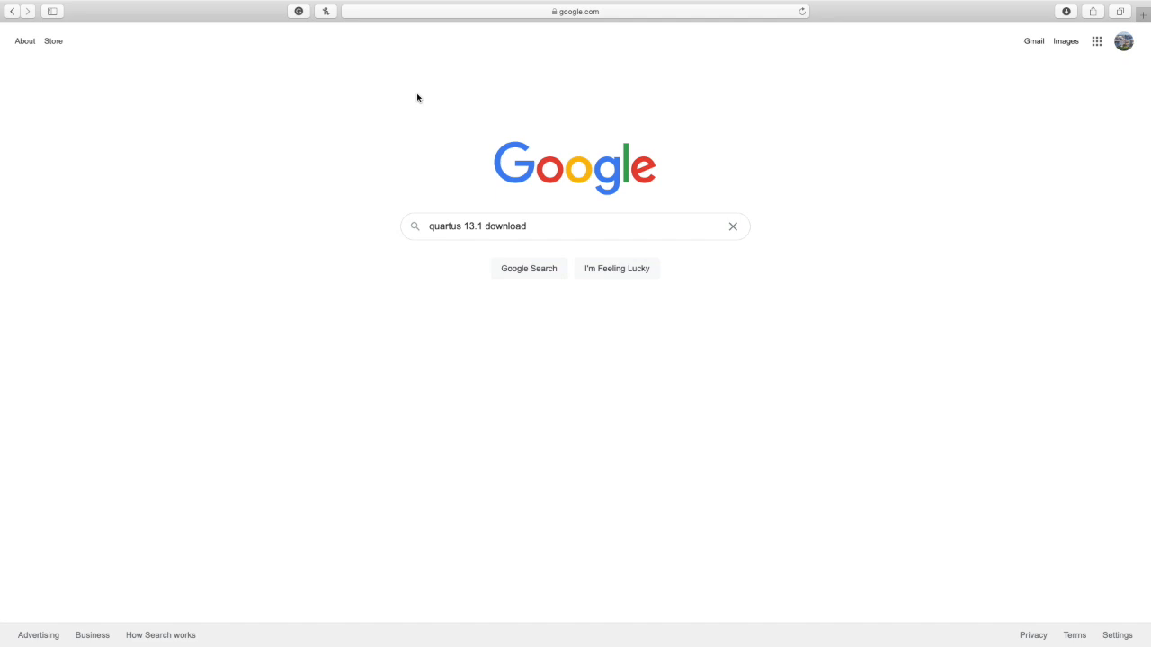
Run the Google search for "quartus 13.1 download".
{"action": "left_click", "coordinate": [528, 268]}
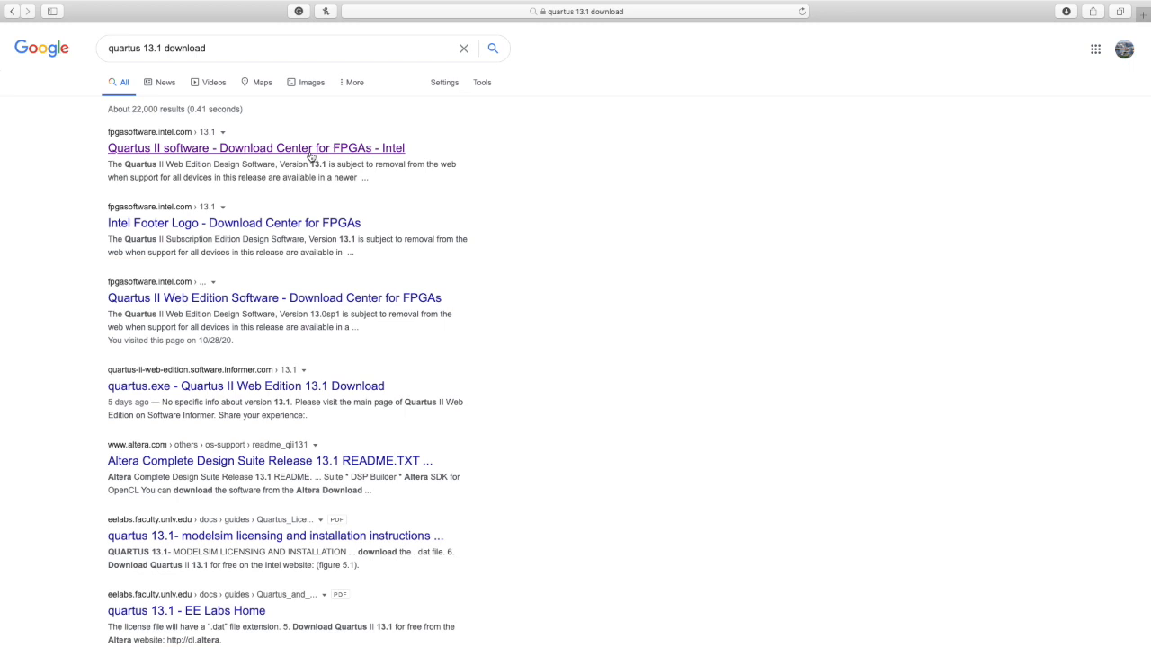
Go to Intel's Quartus II Web Edition 13.1 download page and list its Individual Files.
{"action": "left_click", "coordinate": [255, 147]}
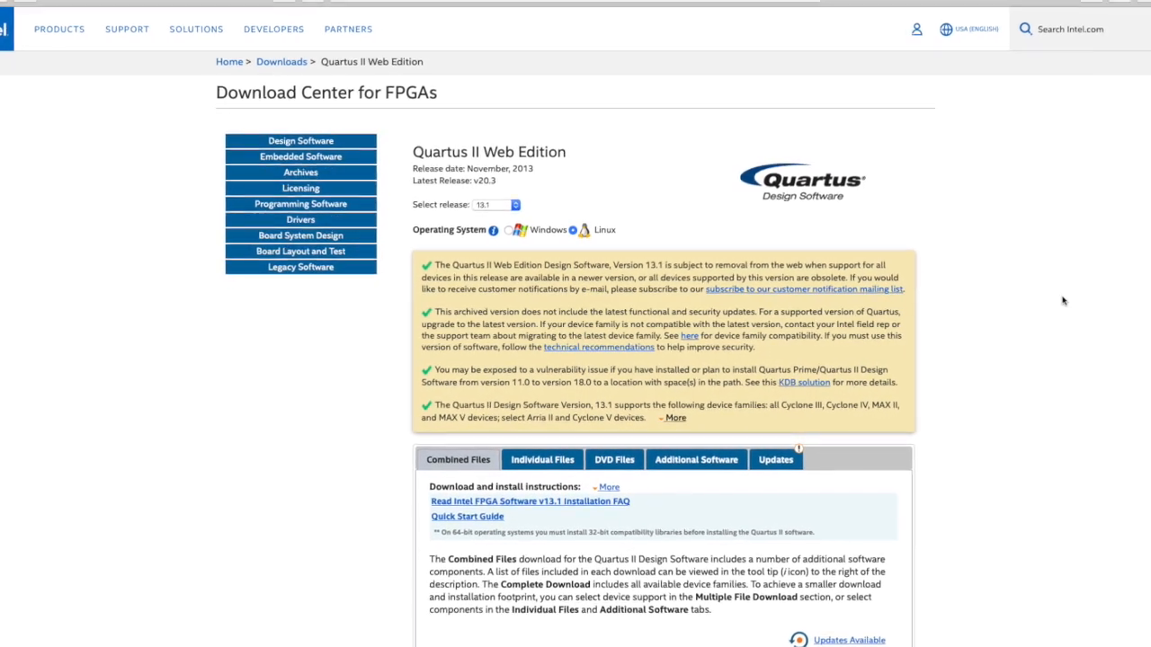
{"action": "scroll", "scroll_direction": "down", "scroll_amount": 3}
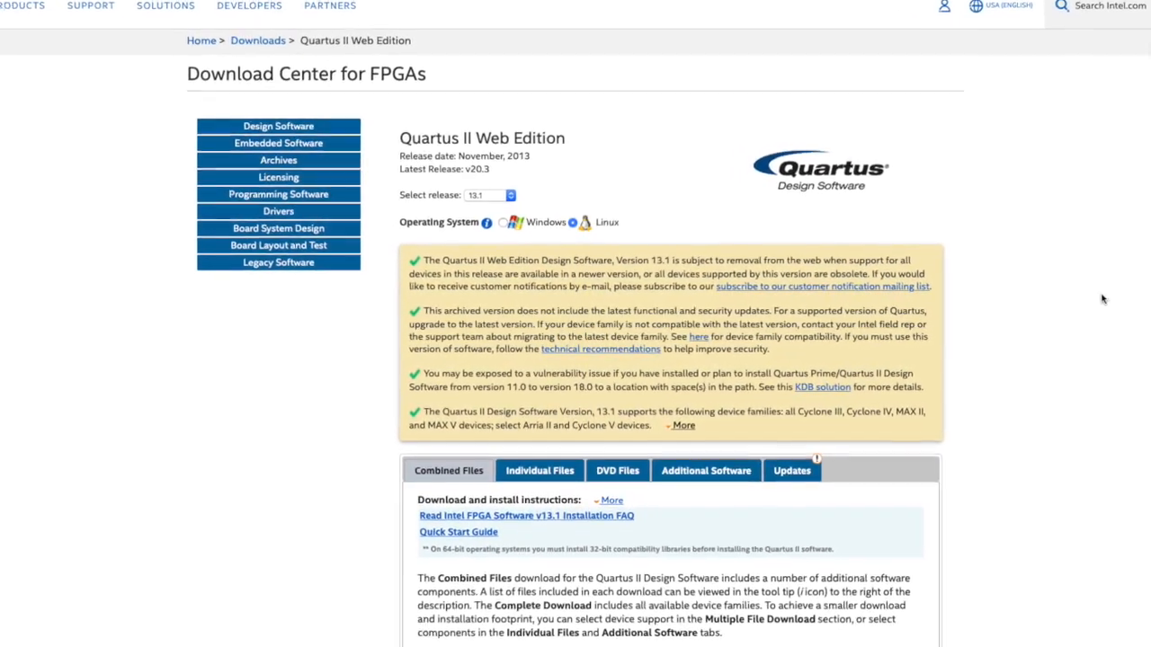
{"action": "left_click", "coordinate": [489, 194]}
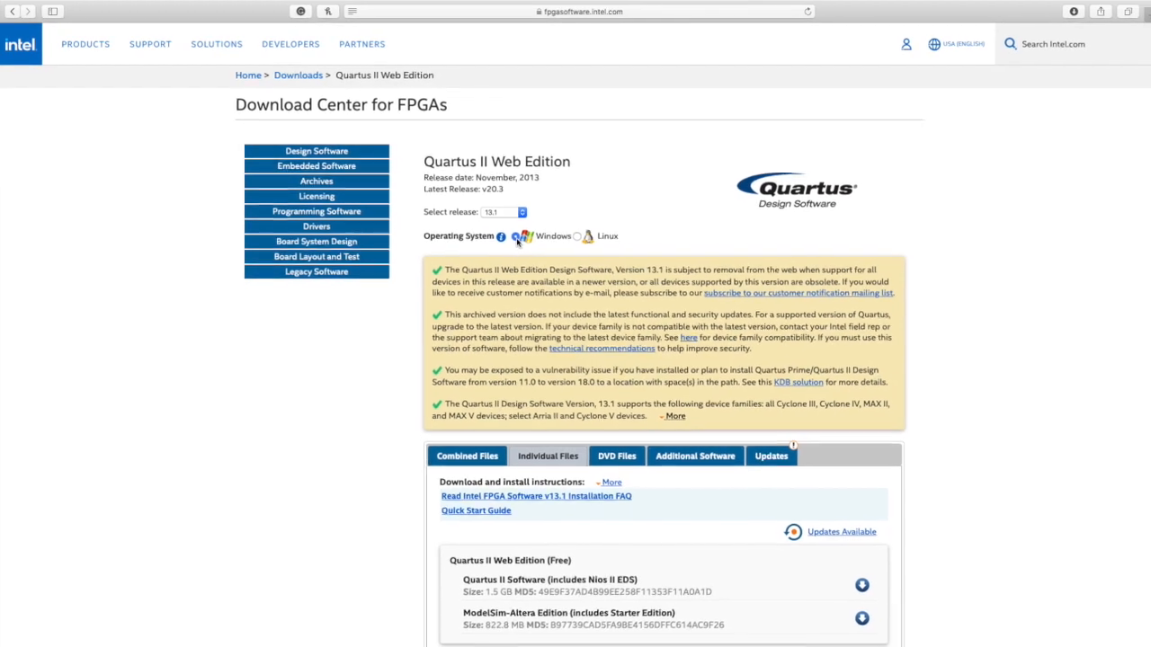
Request the Quartus II Software (includes Nios II EDS) file, bringing up the legal disclaimer.
{"action": "scroll", "scroll_direction": "down", "scroll_amount": 3}
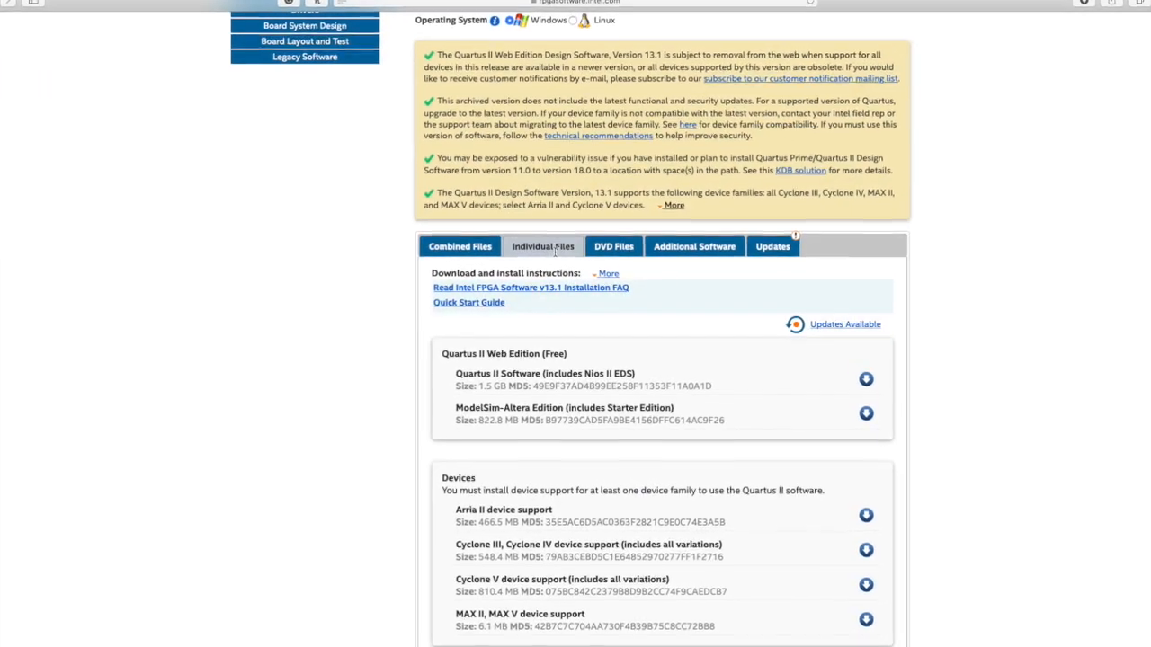
{"action": "scroll", "scroll_direction": "down", "scroll_amount": 3}
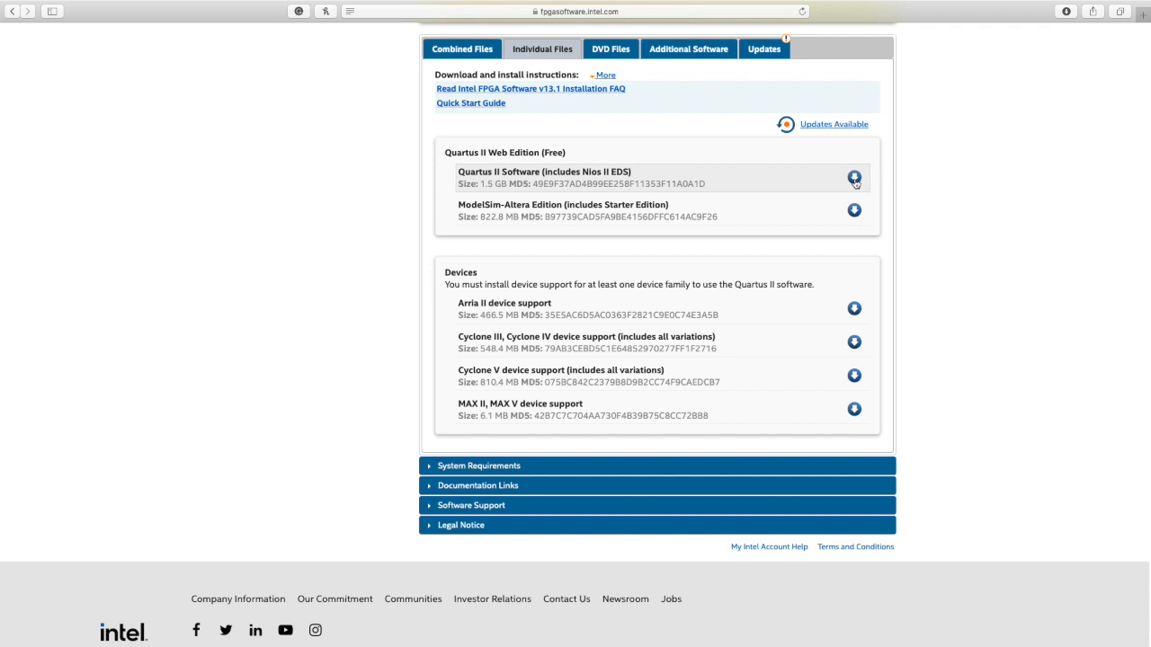
{"action": "left_click", "coordinate": [852, 178]}
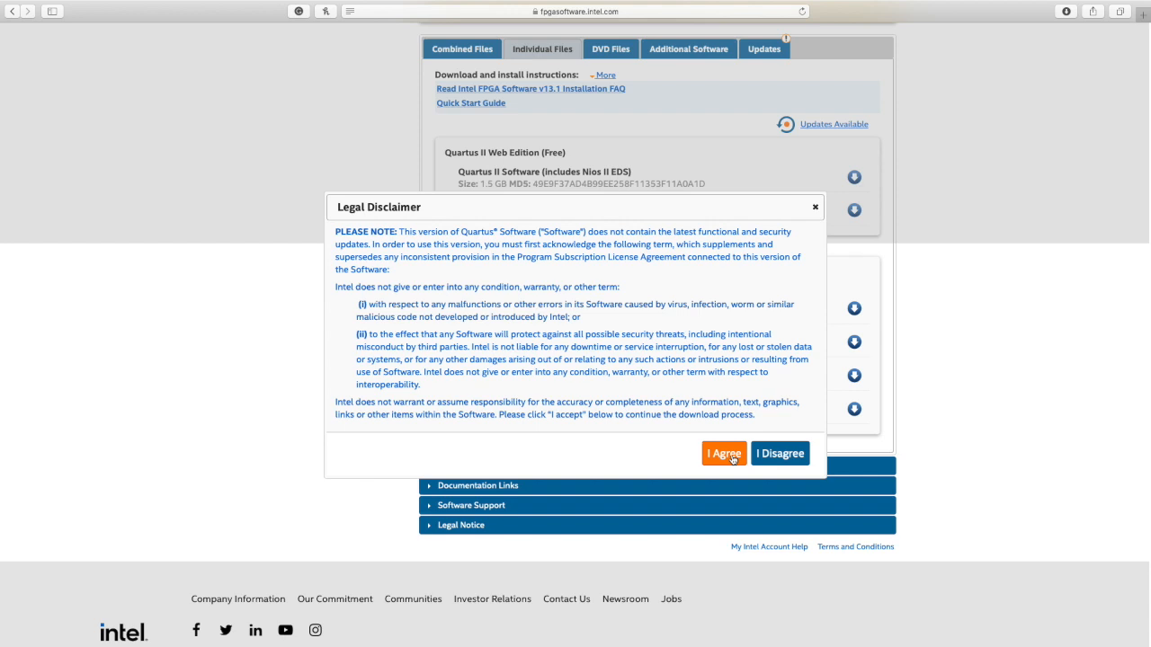
Agree to the legal disclaimer so the Quartus II Software download starts.
{"action": "left_click", "coordinate": [723, 453]}
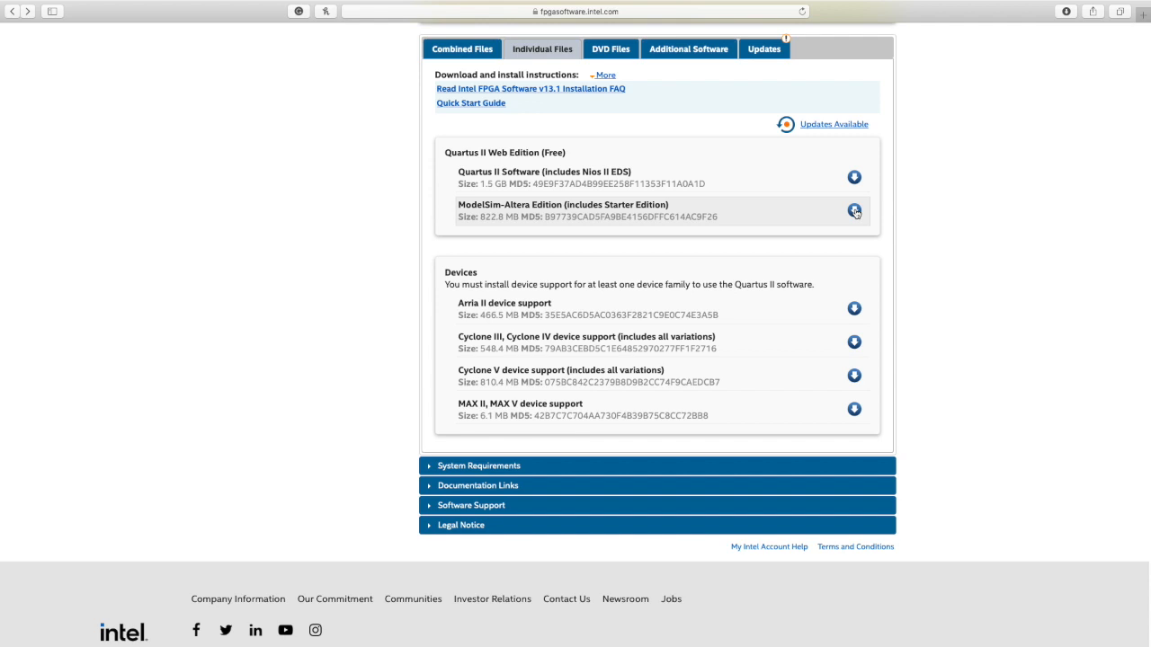
Download ModelSim-Altera Edition, accepting its disclaimer, and expand the Quartus II Documentation Links.
{"action": "left_click", "coordinate": [853, 210]}
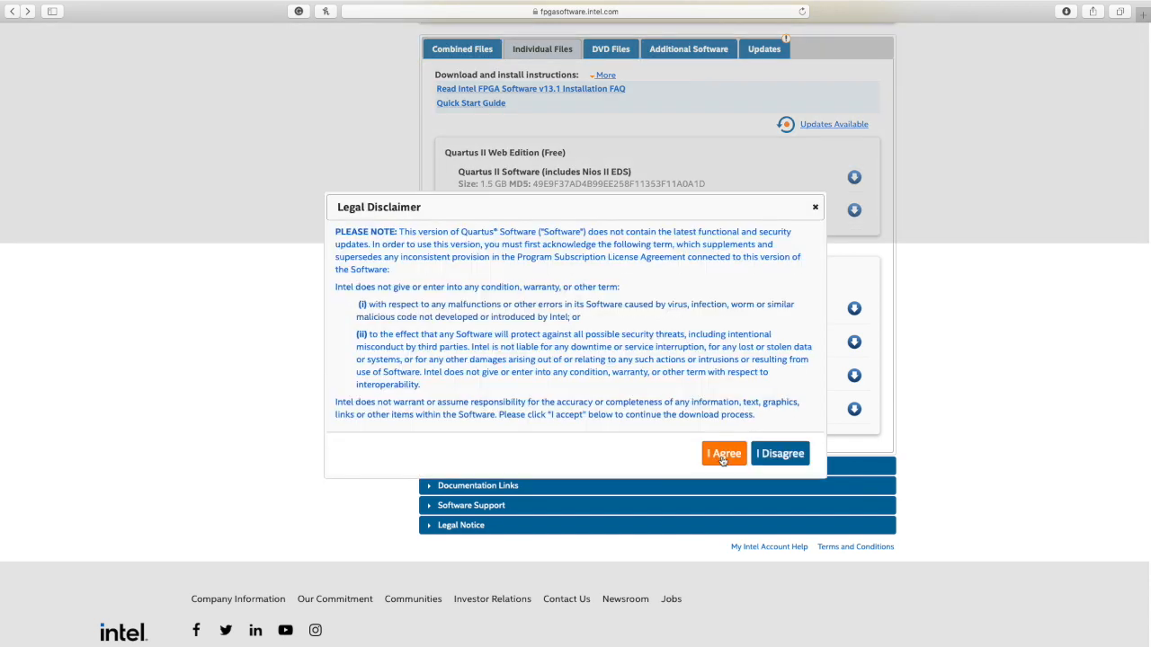
{"action": "left_click", "coordinate": [723, 453]}
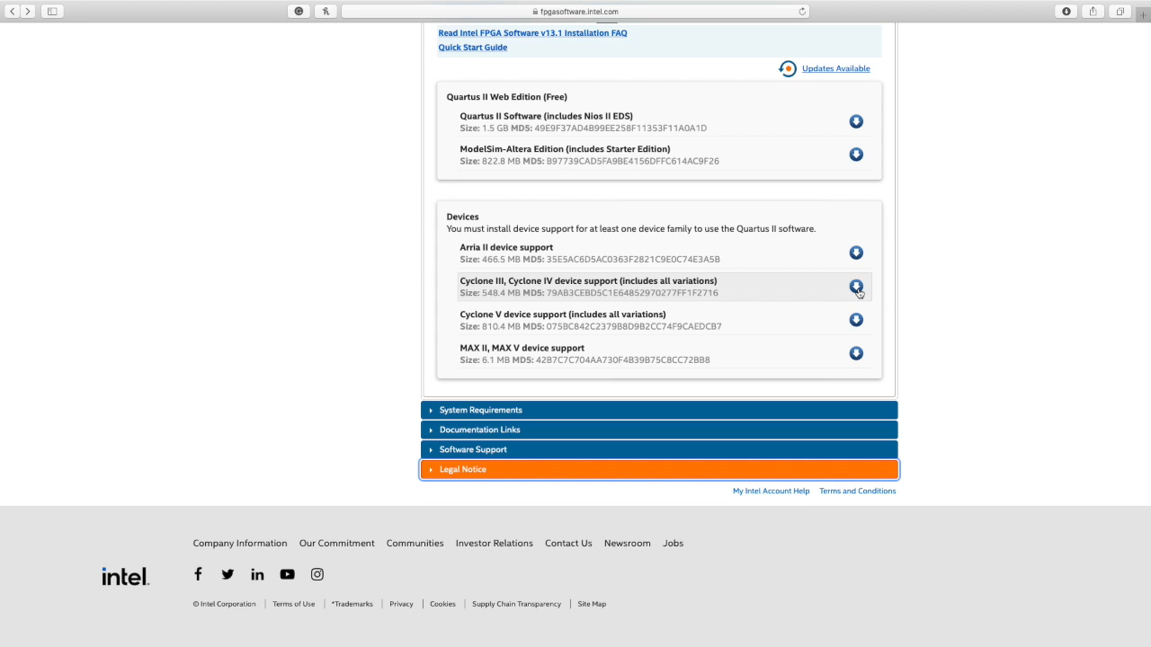
{"action": "left_click", "coordinate": [478, 430]}
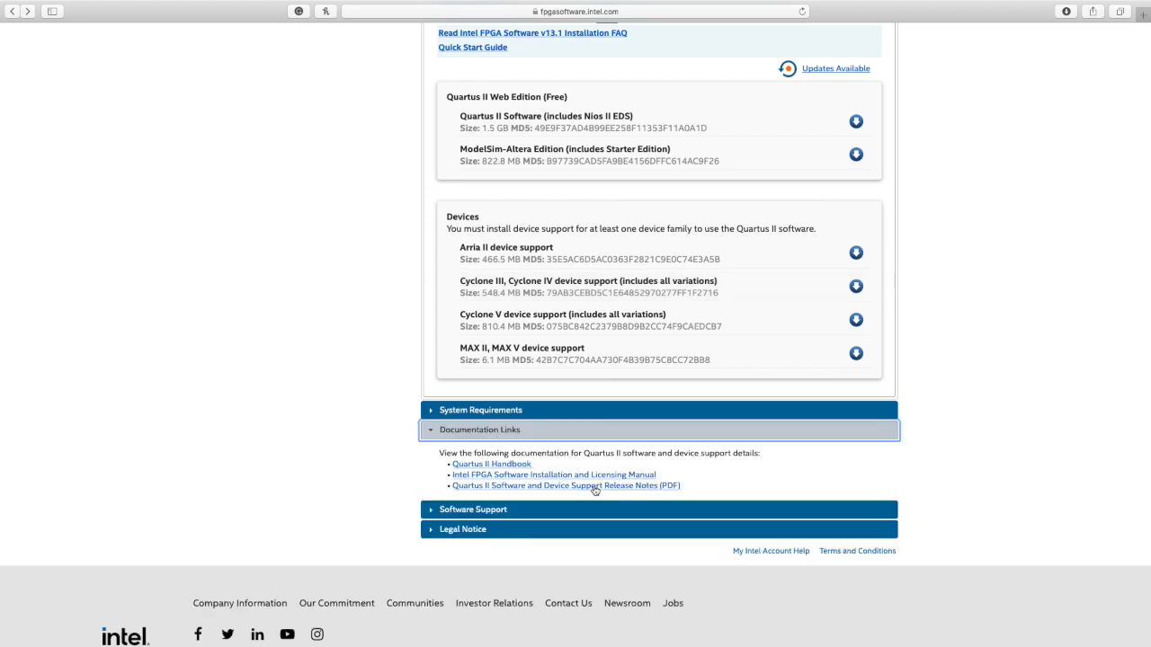